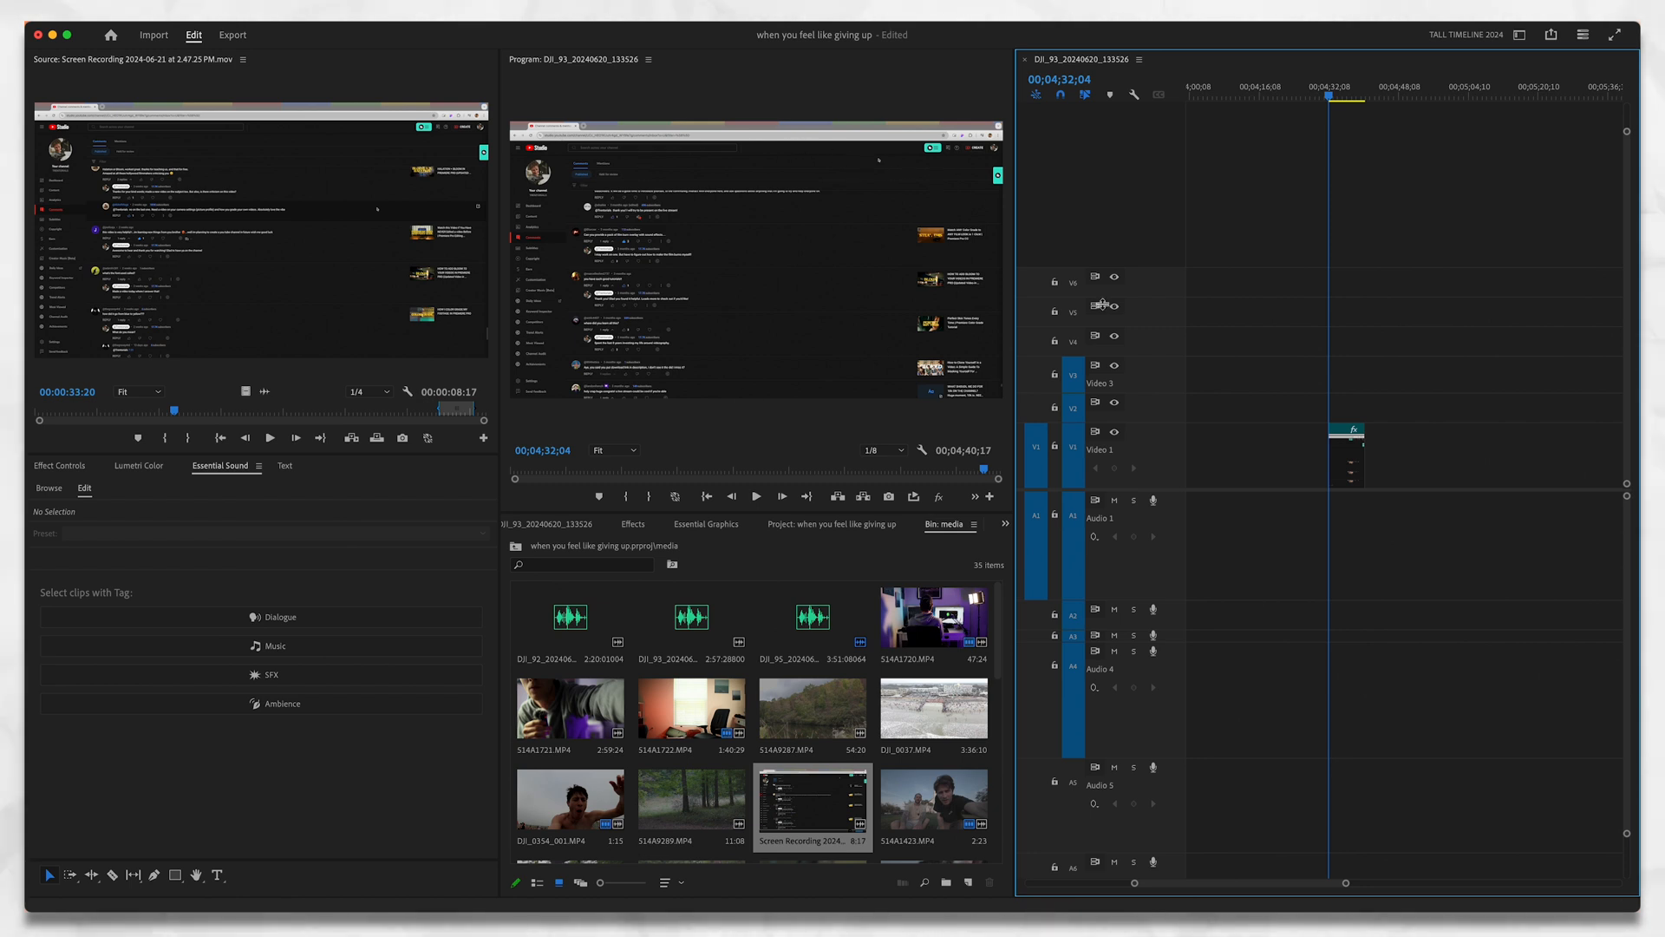
mouse_move(768, 369)
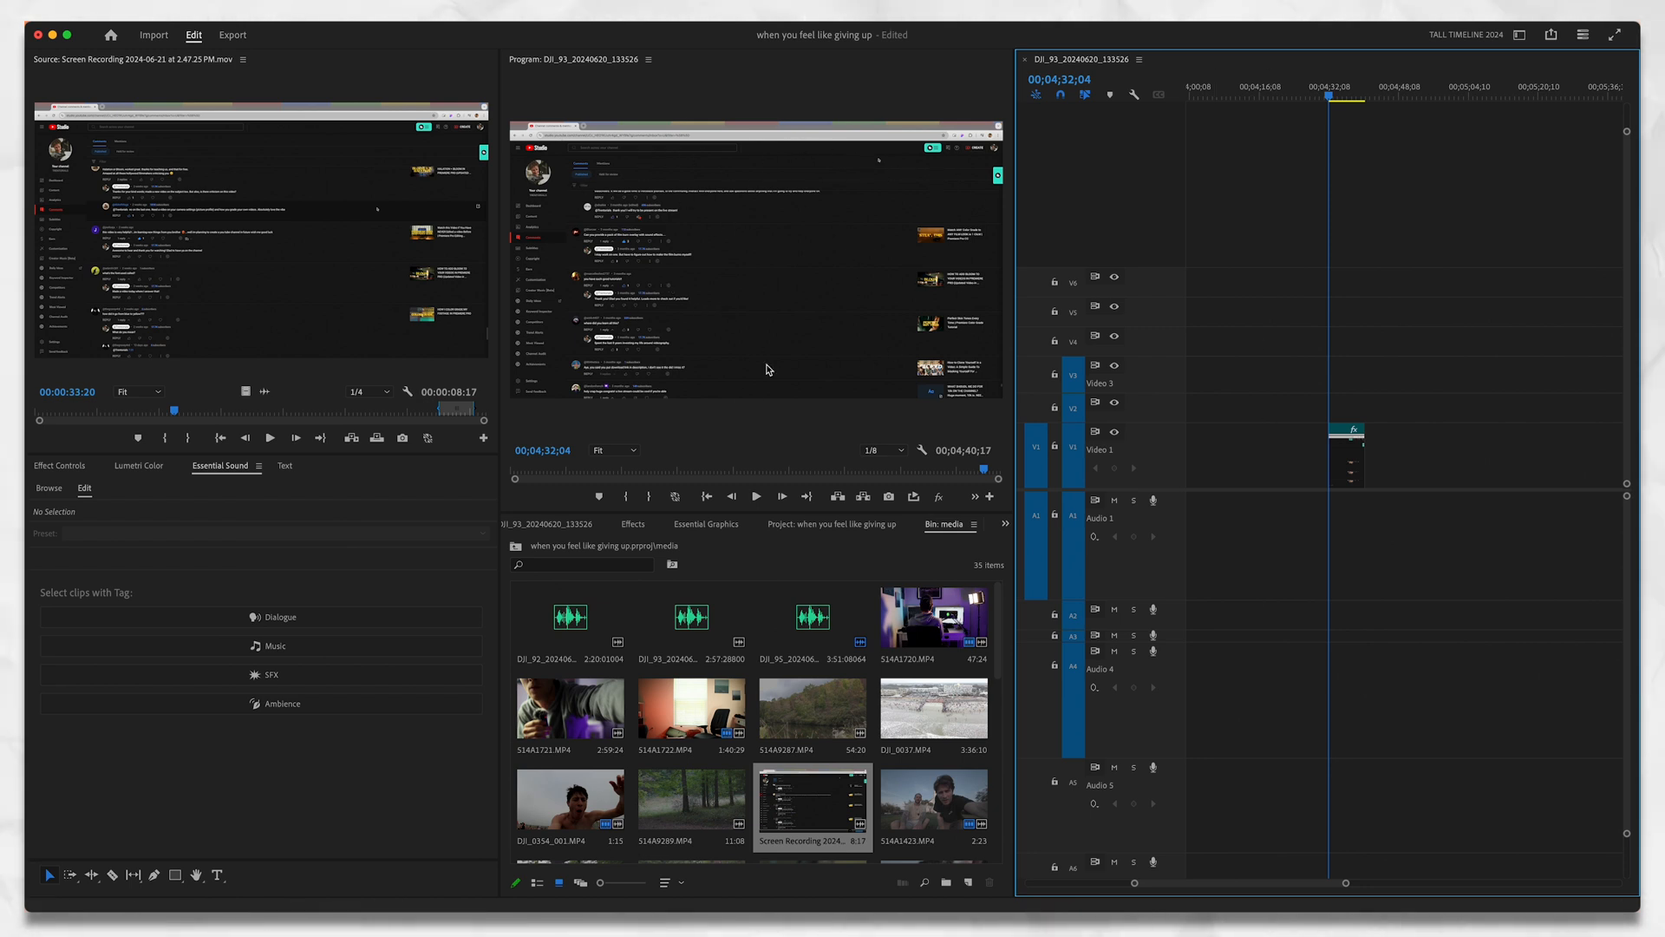
mouse_move(1347, 464)
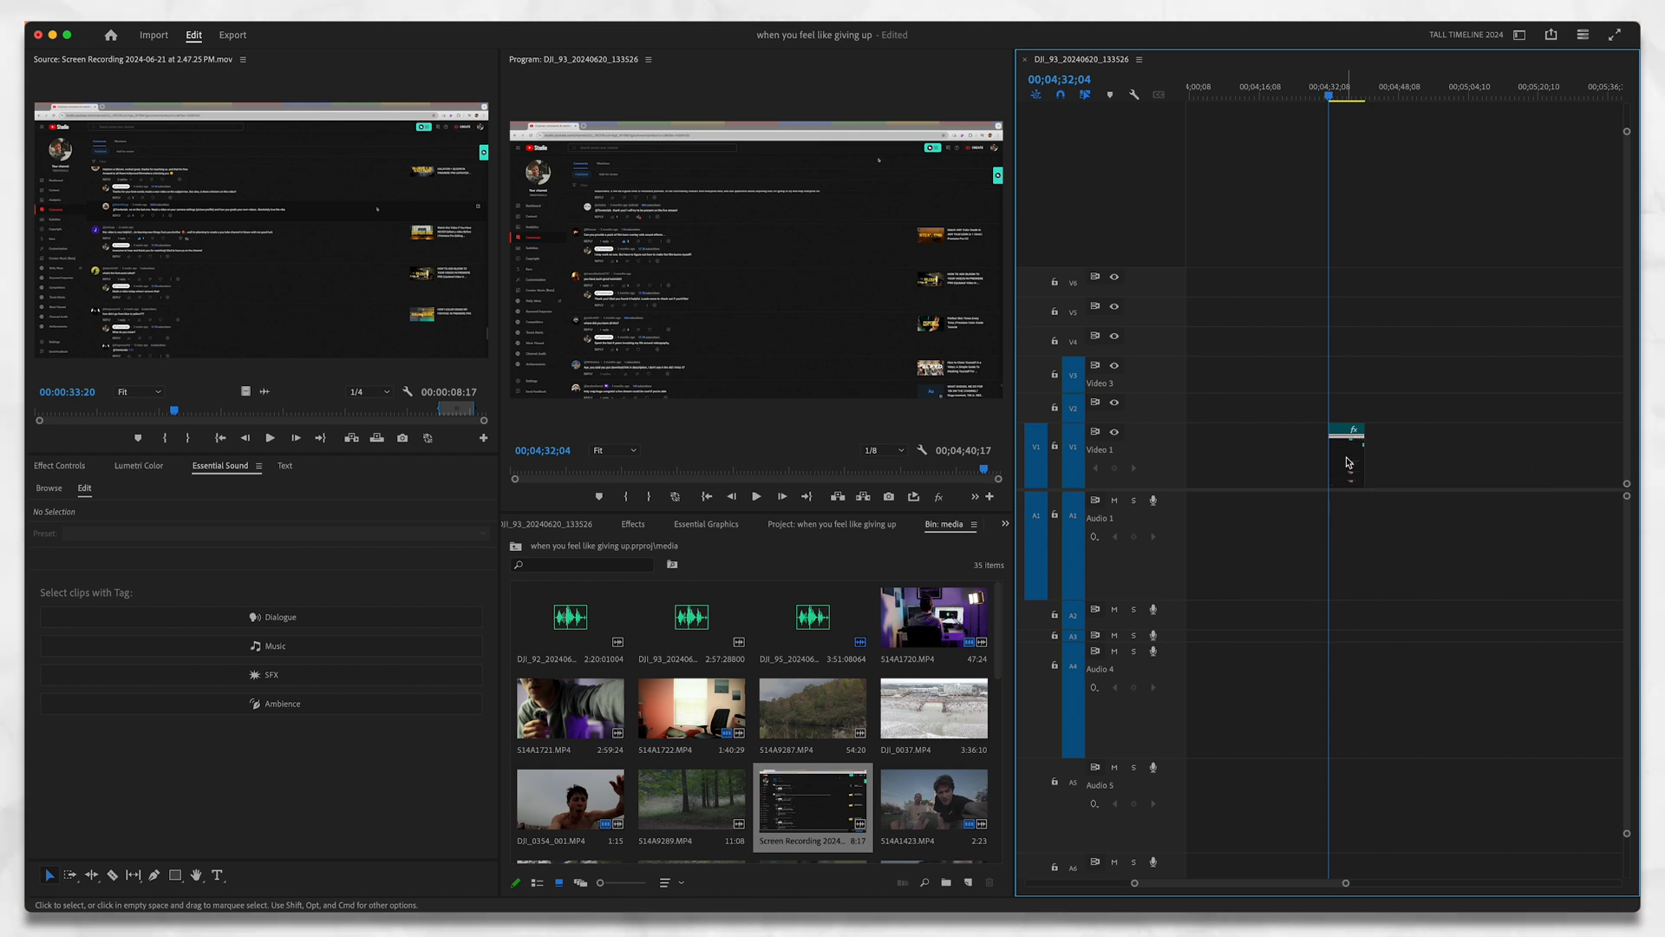
Replace the screen recording clip on Video 1 with an After Effects composition.
right_click(1346, 461)
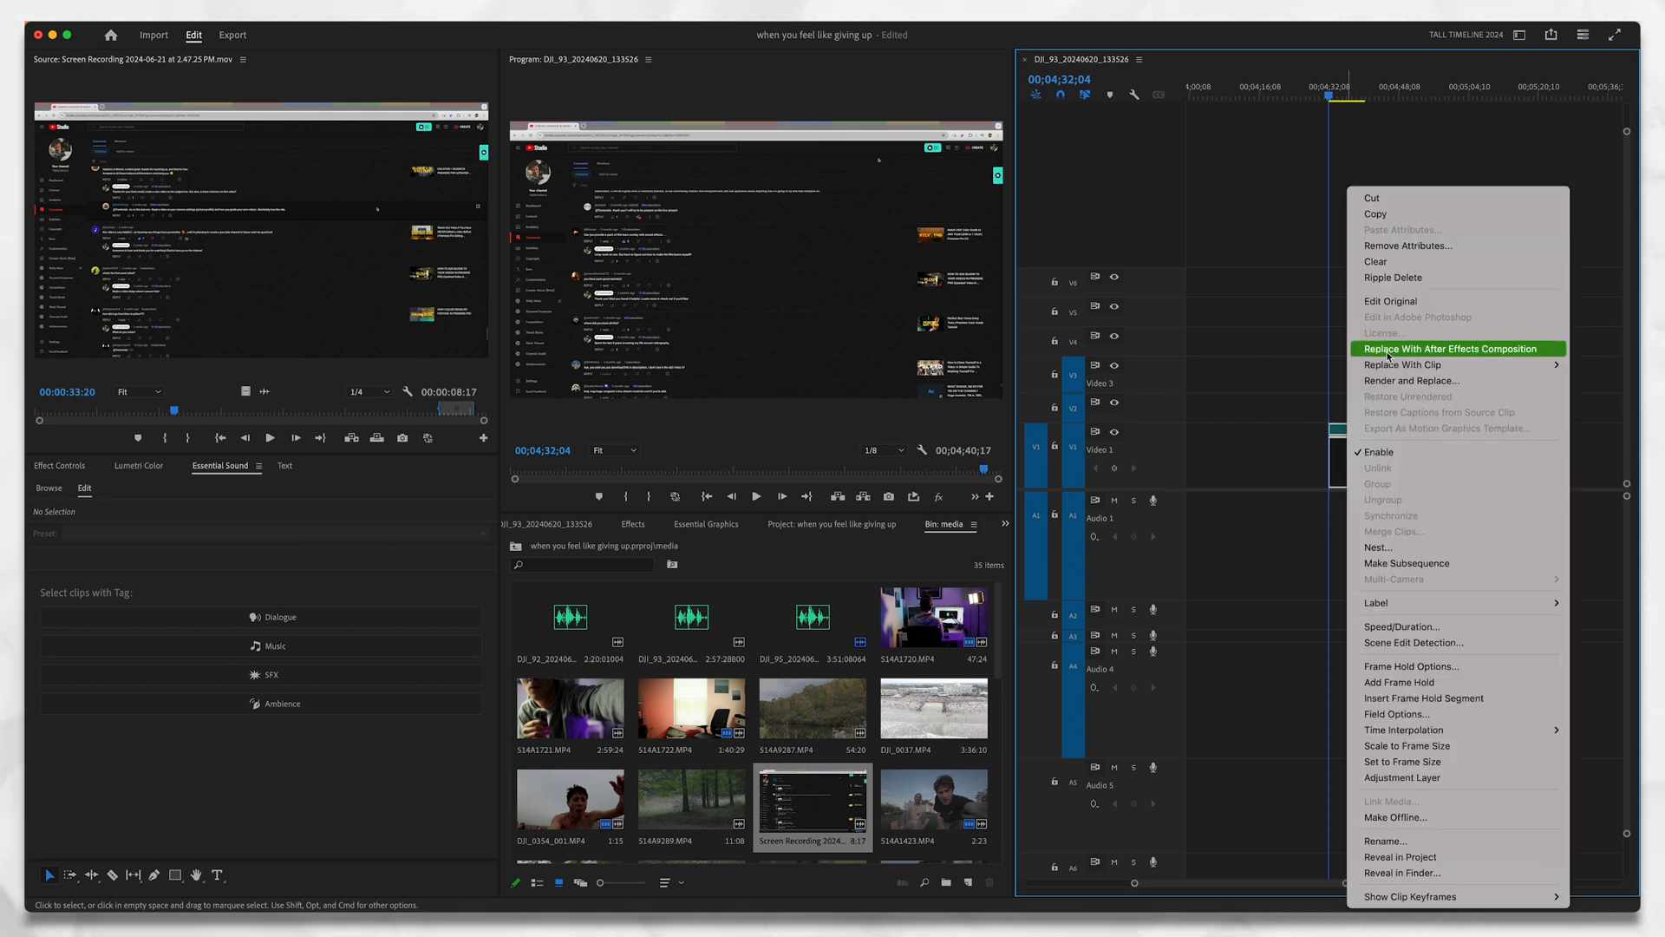
click(1450, 349)
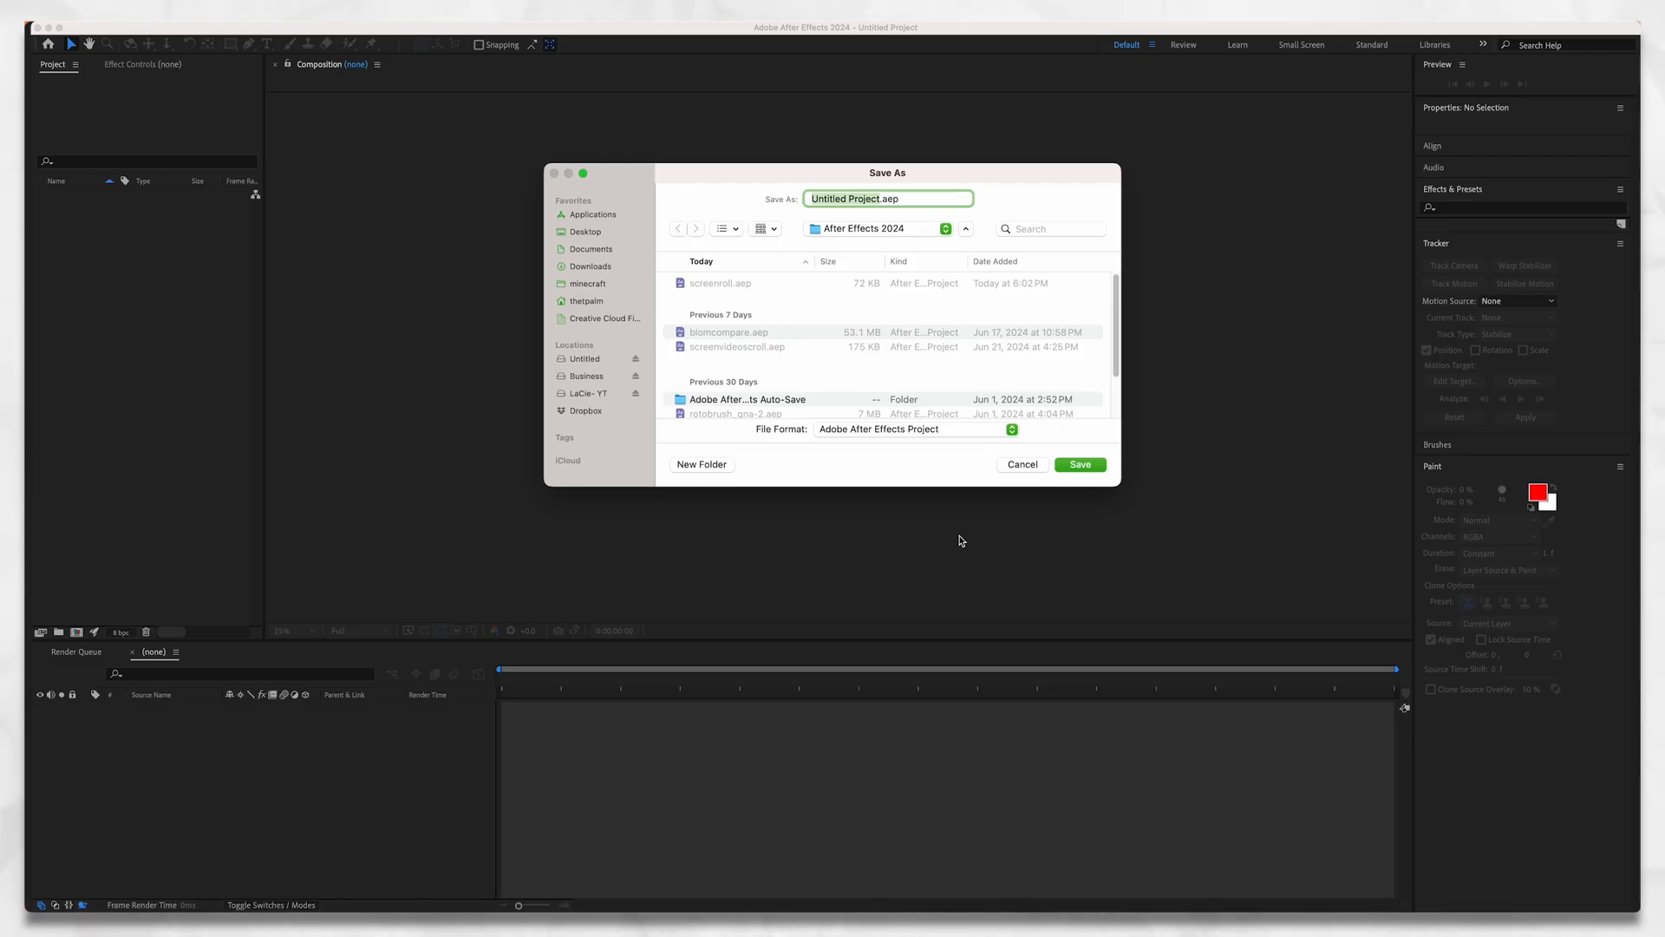
mouse_move(746, 286)
text(screenroll)
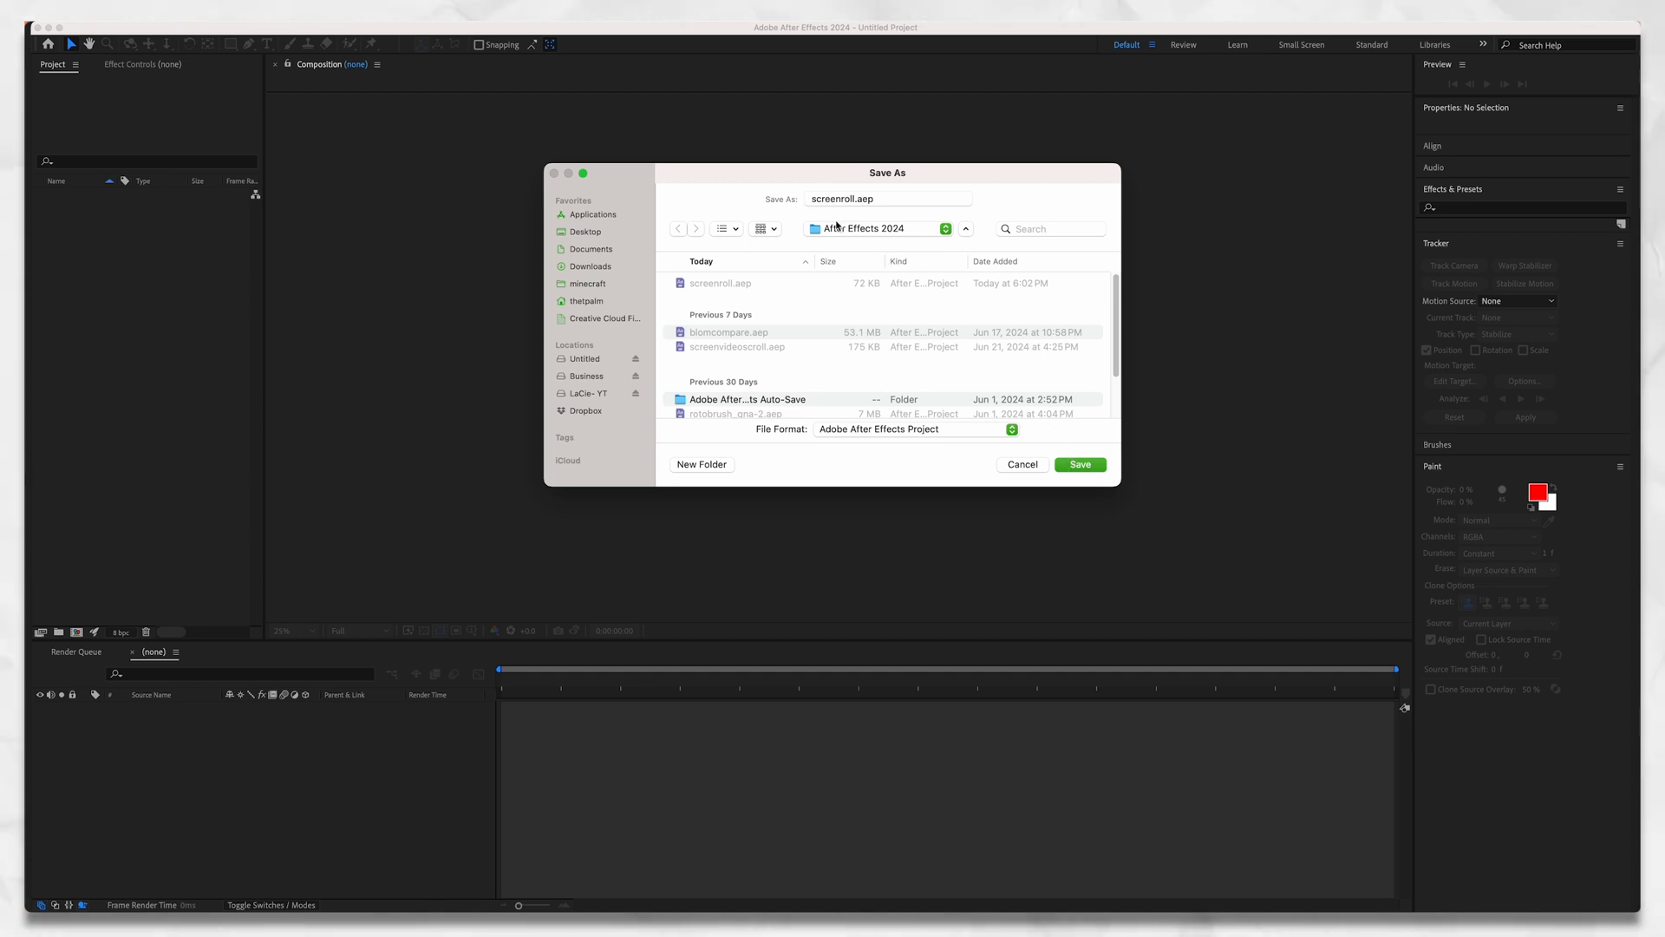
Save the project as screenroll.aep, overwriting the existing file.
click(1079, 465)
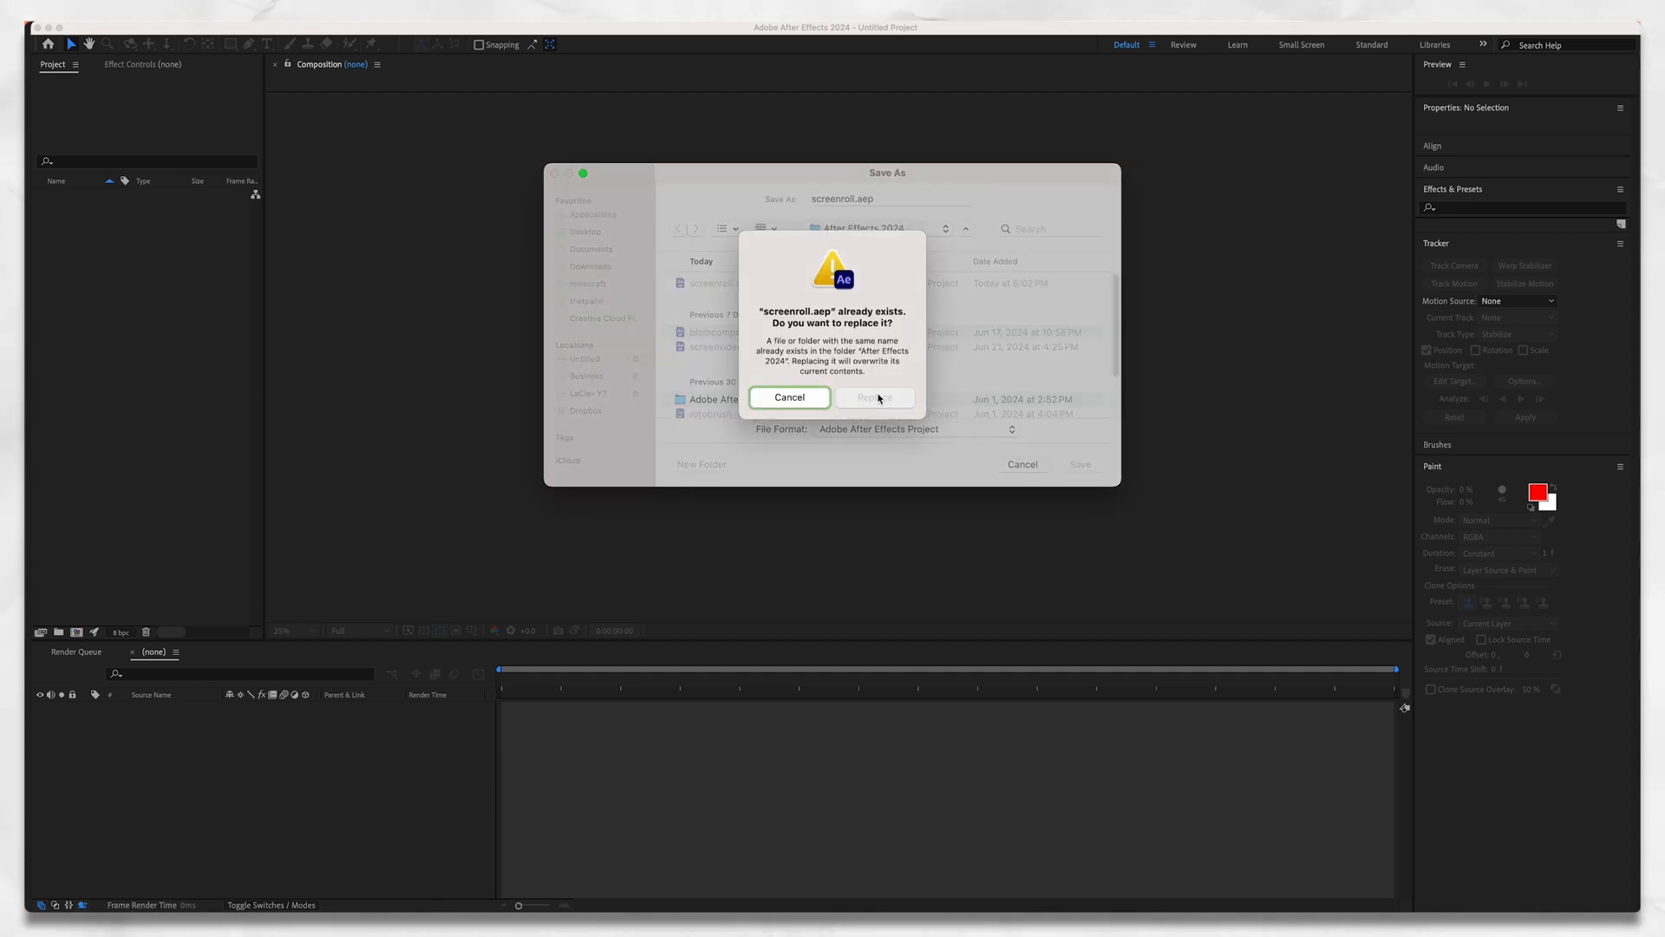
click(874, 395)
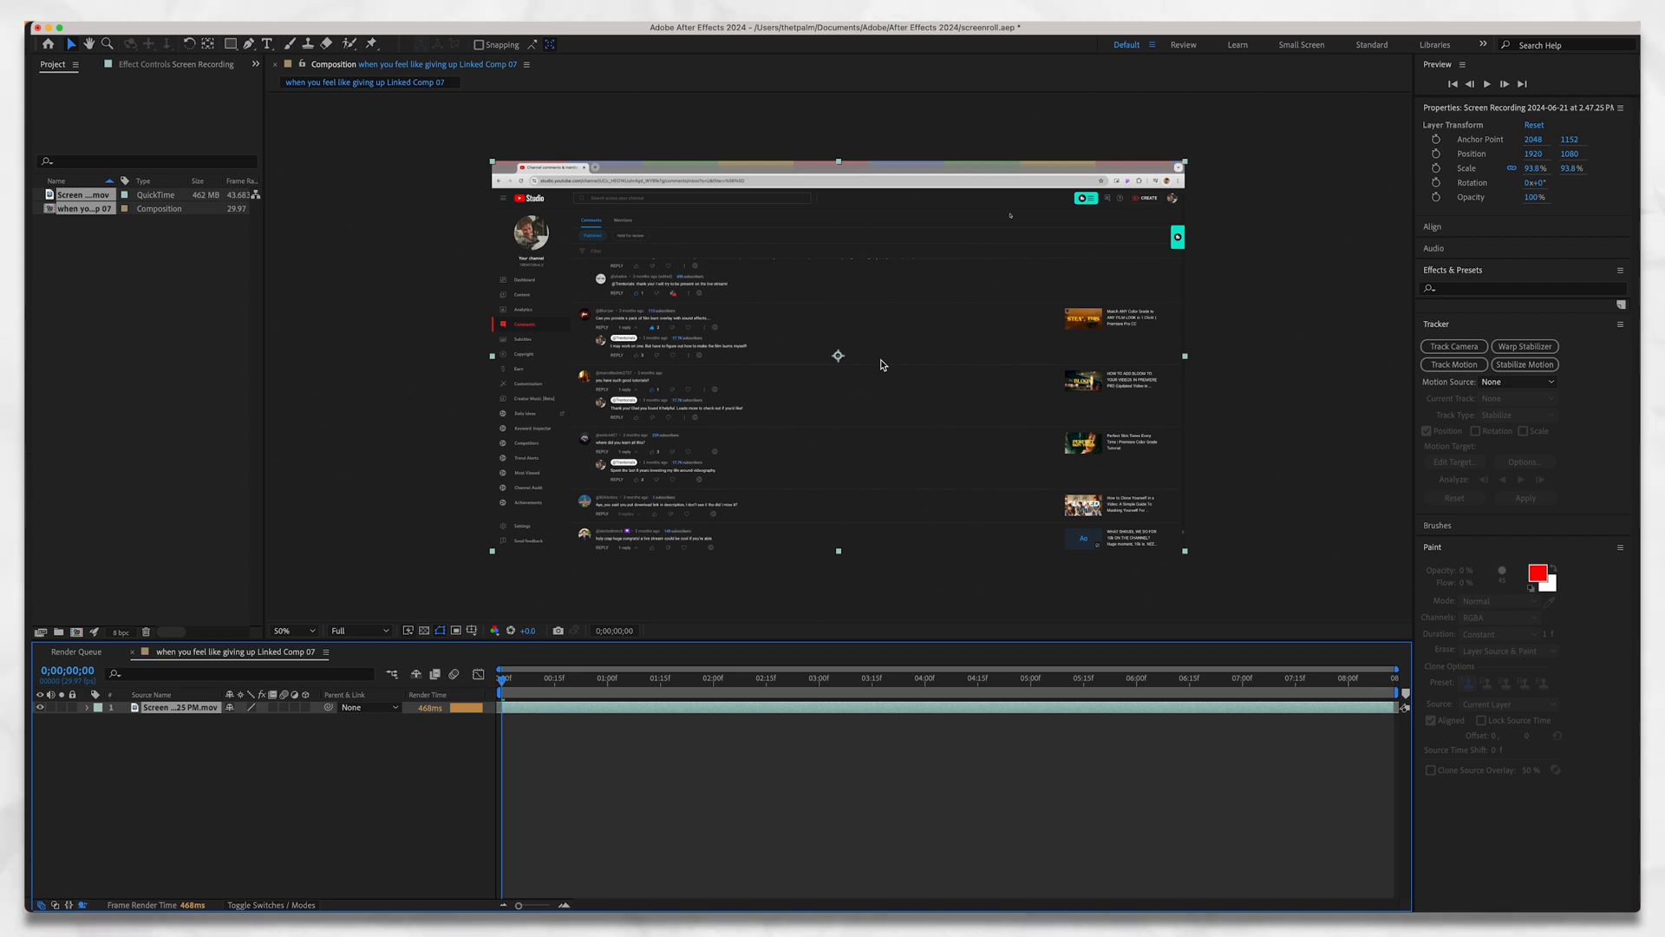
Reveal the screen recording layer's Transform properties (scale 93.8%) in the linked comp.
click(84, 208)
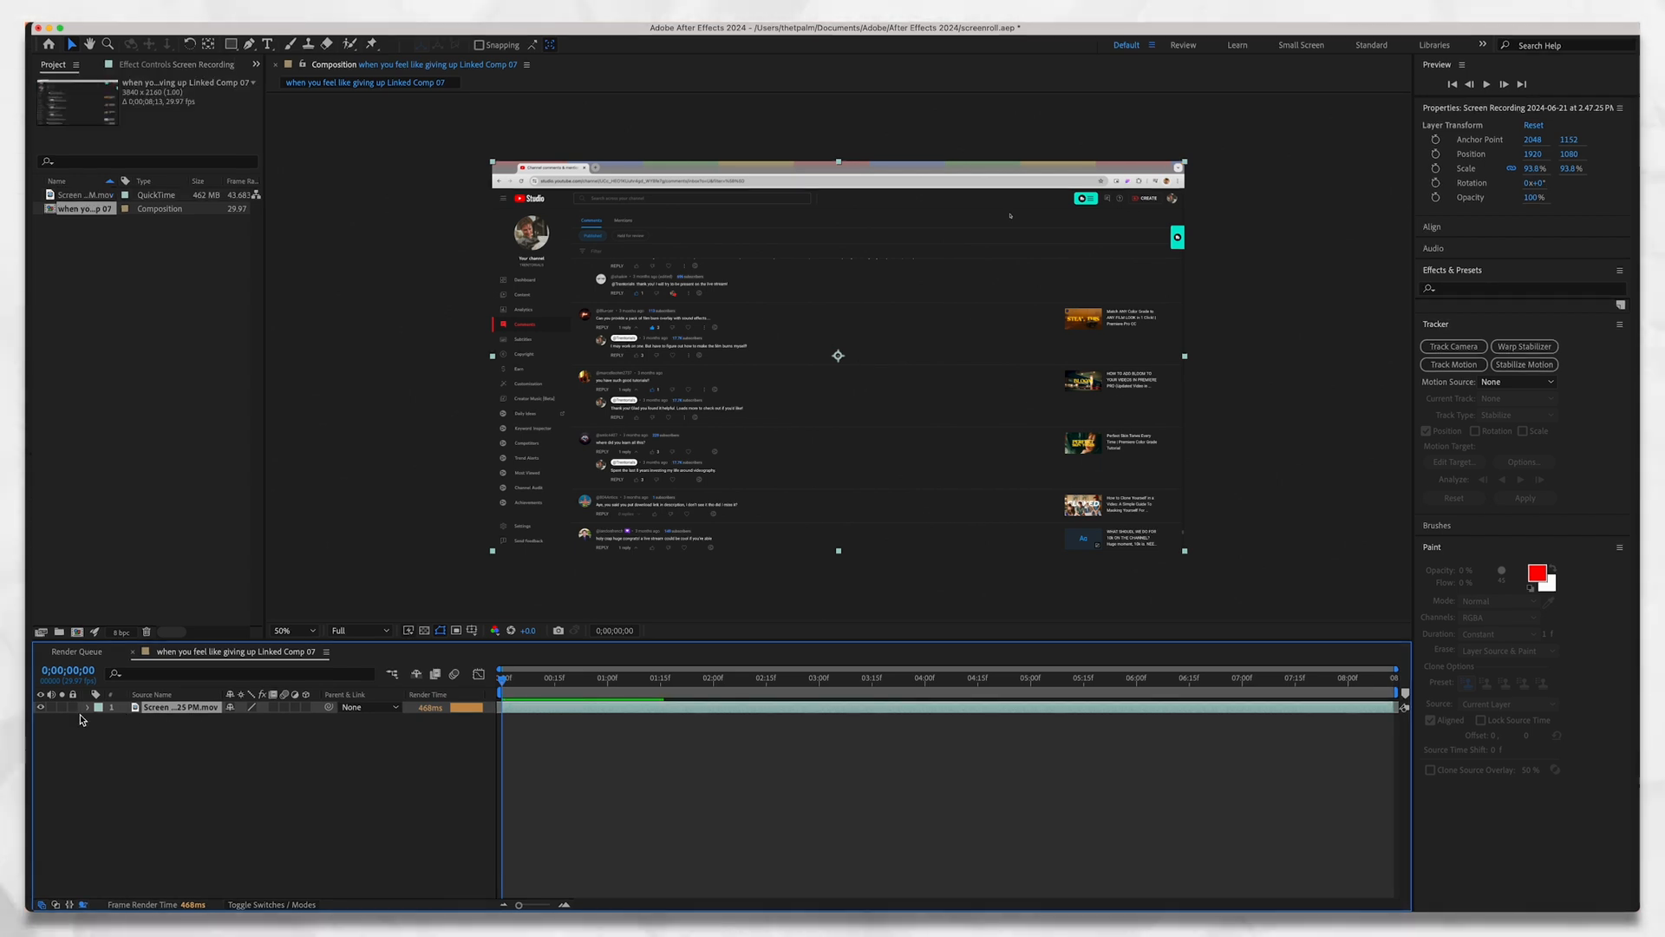
click(87, 707)
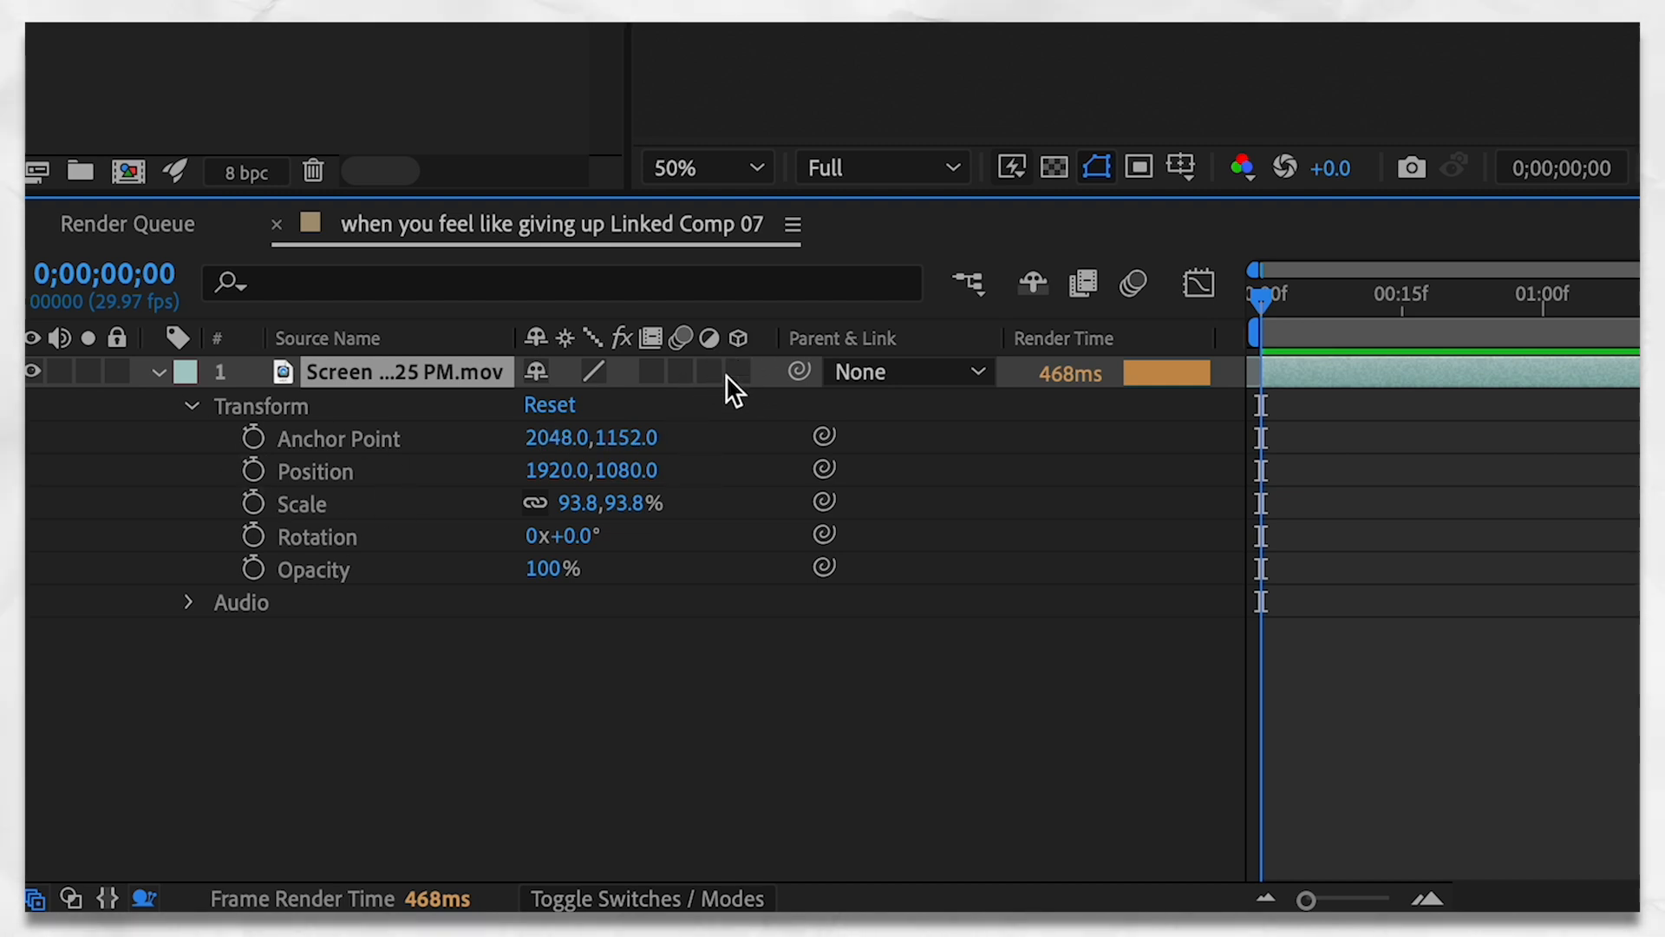
Make the layer 3D and tilt it to orientation about 346°, 342°, 355°.
click(735, 371)
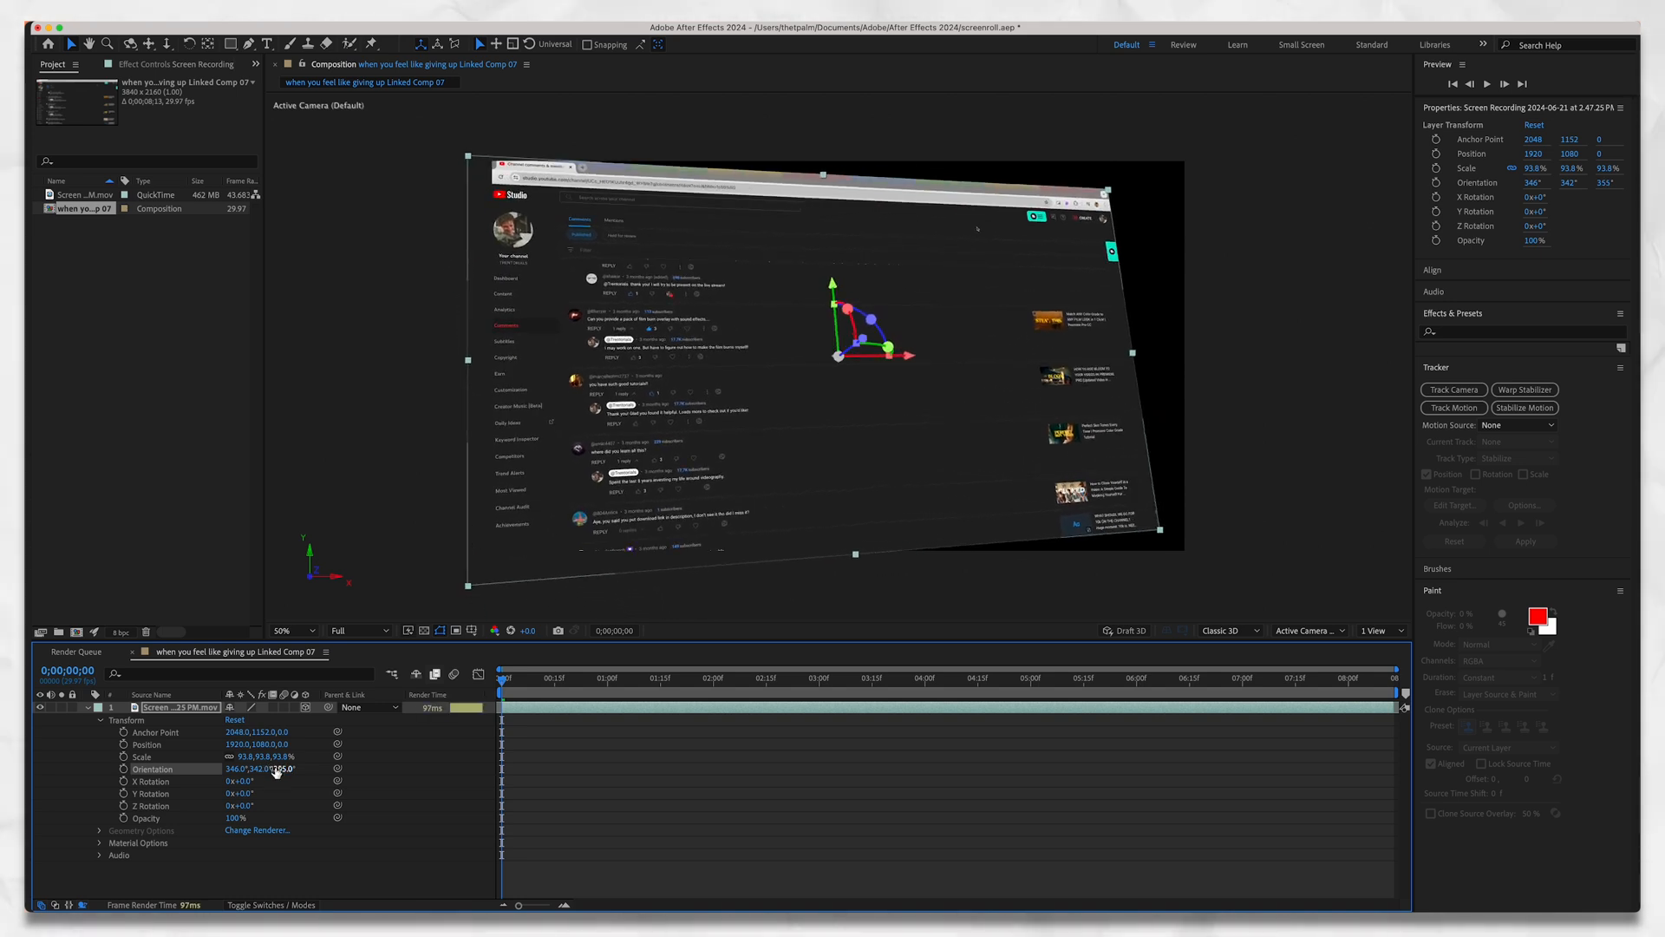
click(281, 768)
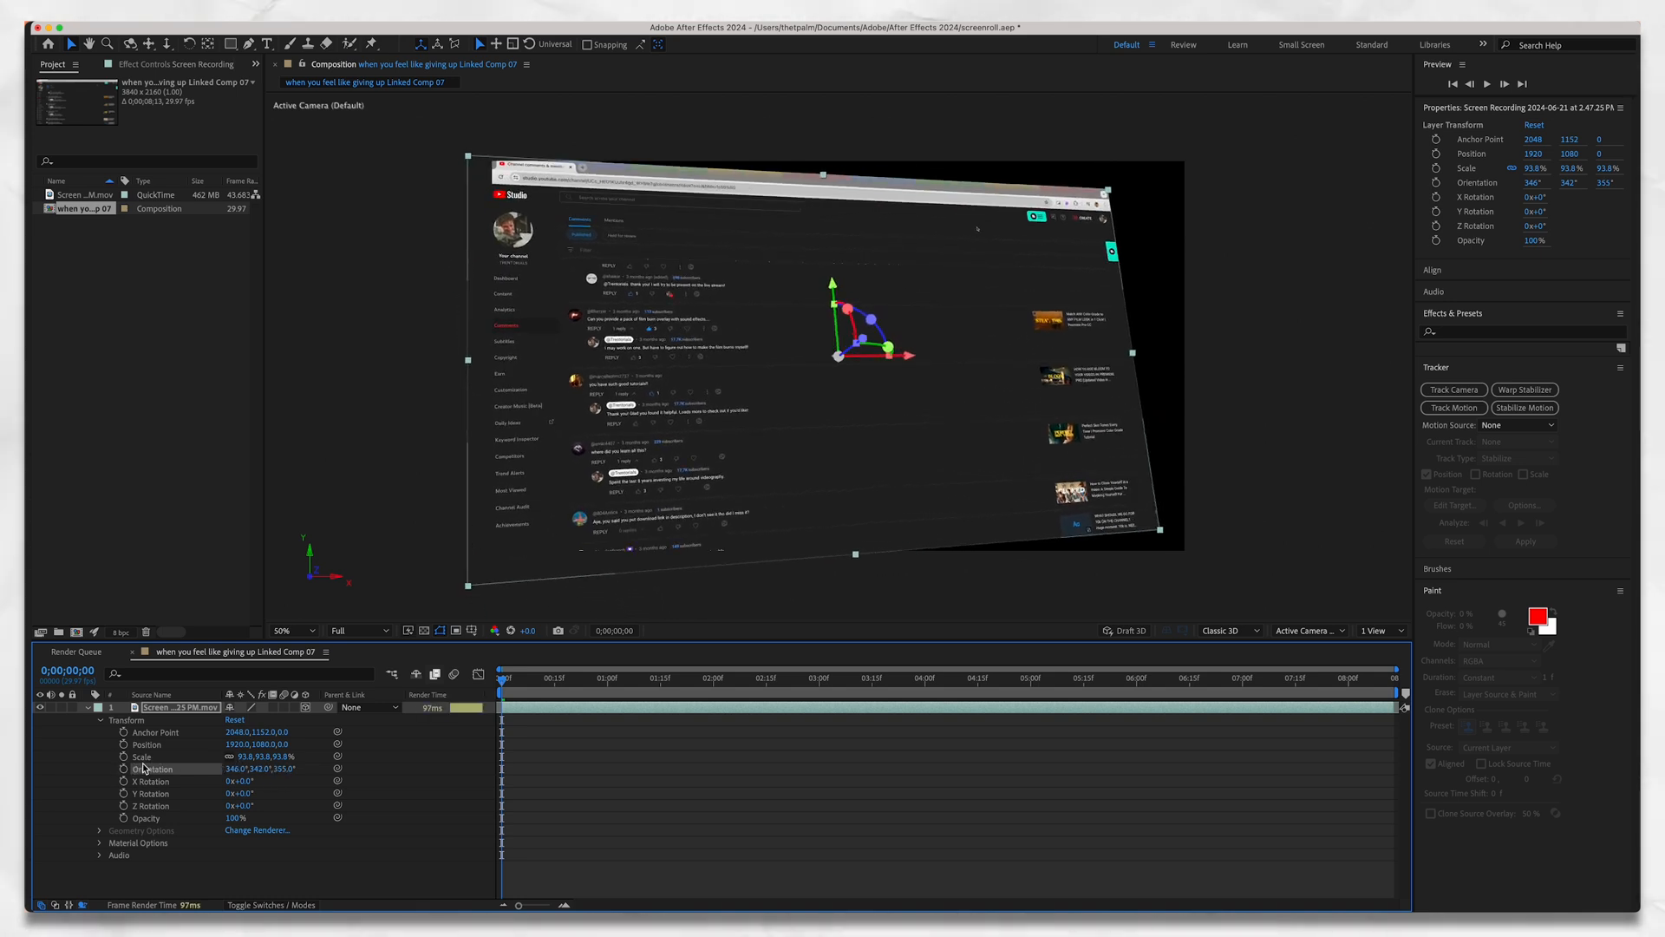